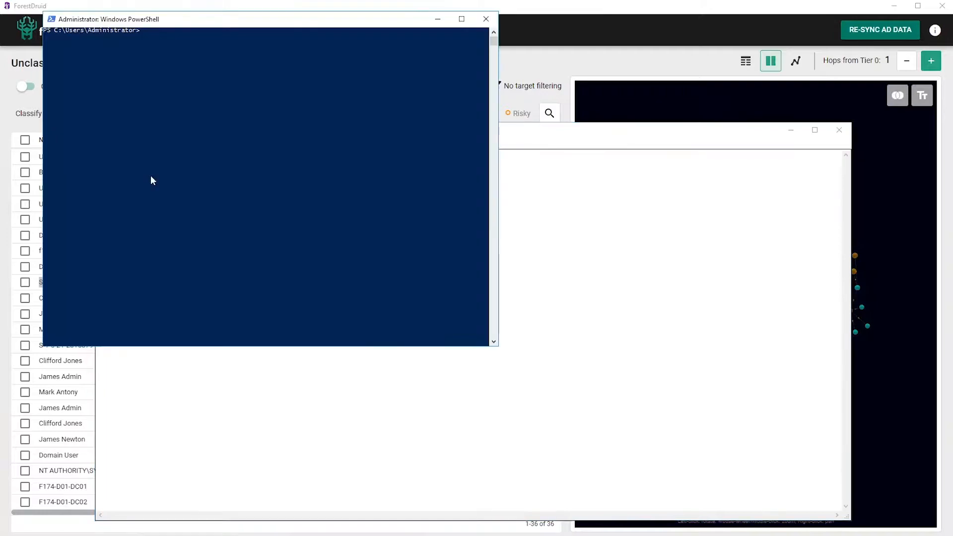
type("[ADSI]\"LDAP://<SID=S-1-5-21-2815379427-2702678975-450834075-1107>\"")
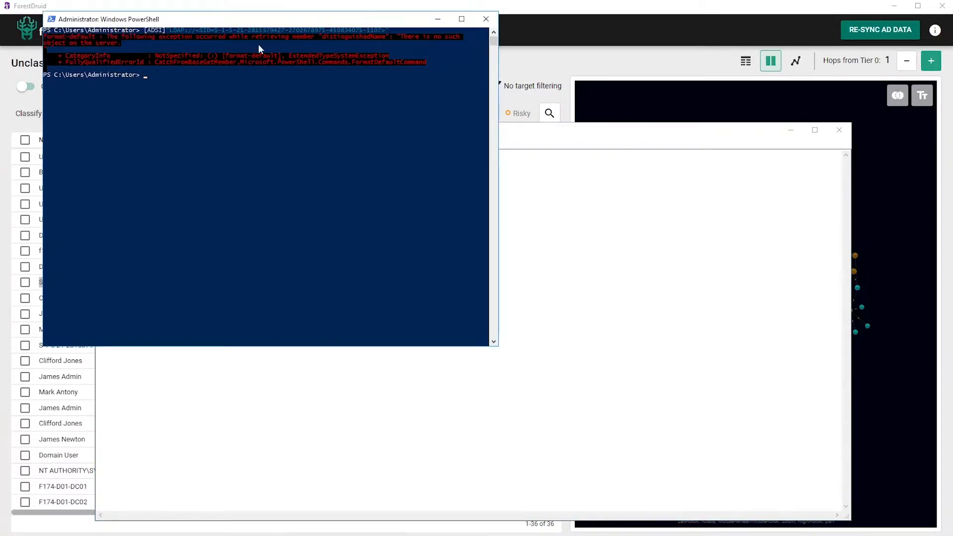
left_click_drag(394, 36, 444, 37)
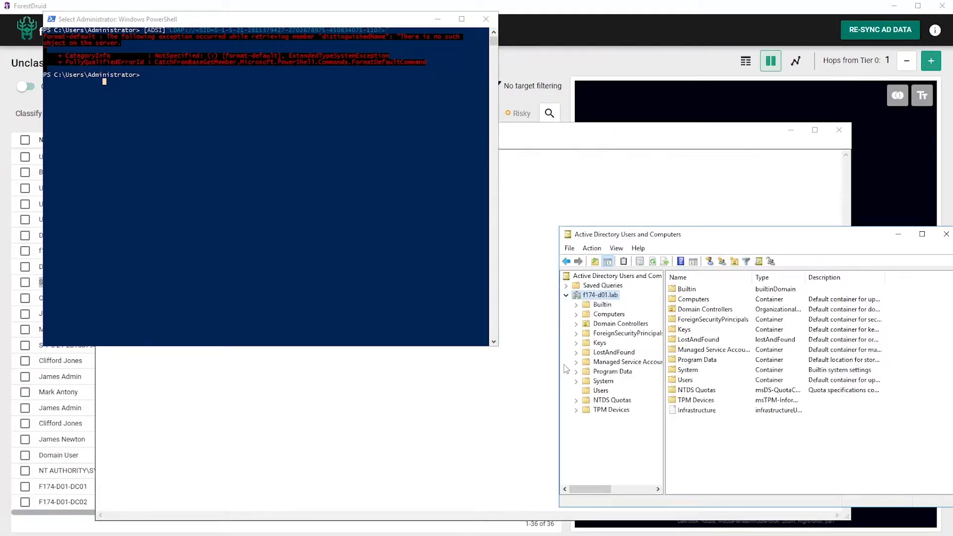
Confirm in f174-d01.lab Properties > Security that Account Unknown holds Replicating Directory Changes rights.
right_click(600, 294)
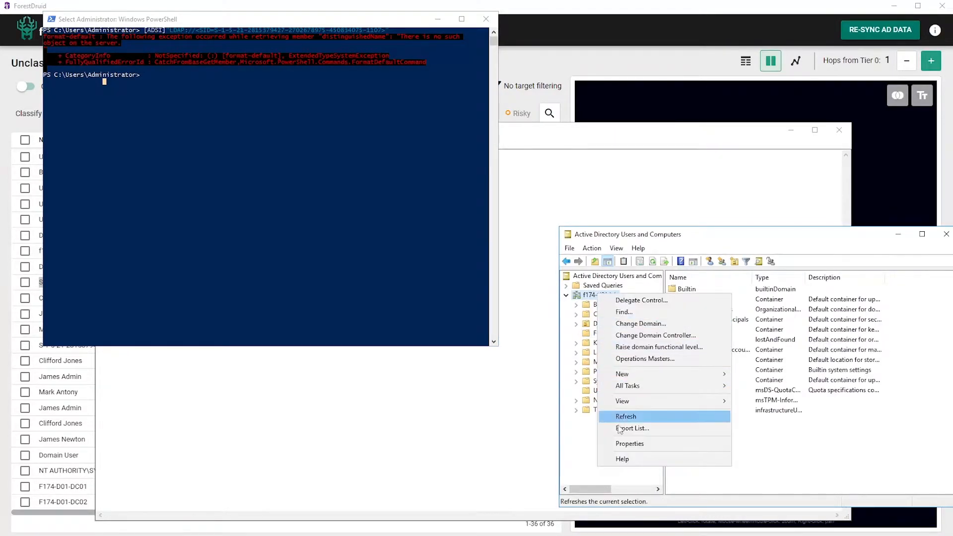
left_click(629, 443)
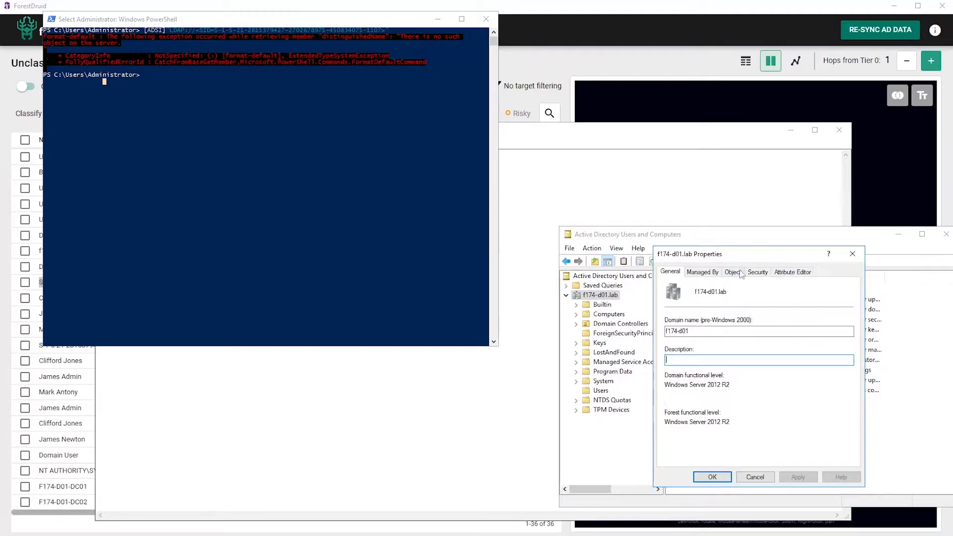
left_click(758, 272)
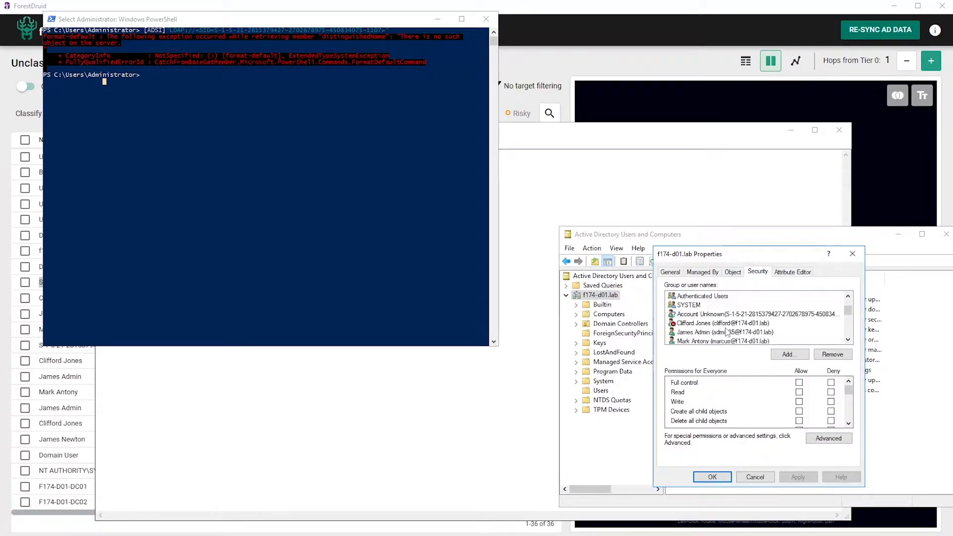
left_click(724, 314)
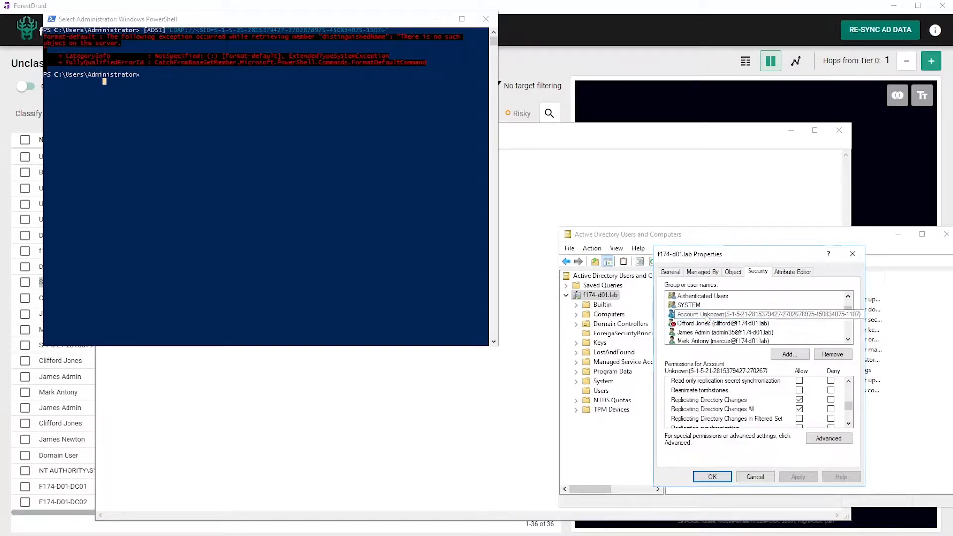
Return to Forest Druid and start RE-SYNC AD DATA.
left_click(757, 314)
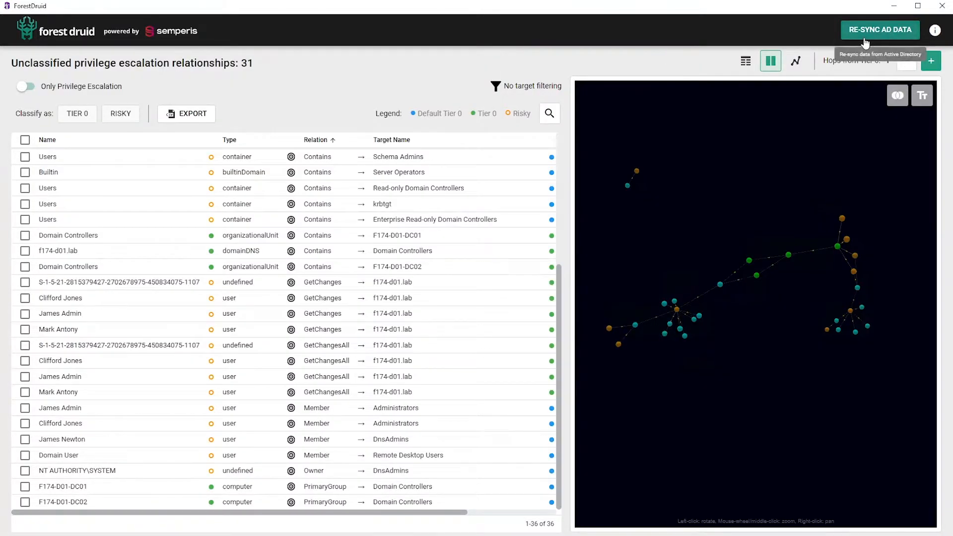
left_click(879, 30)
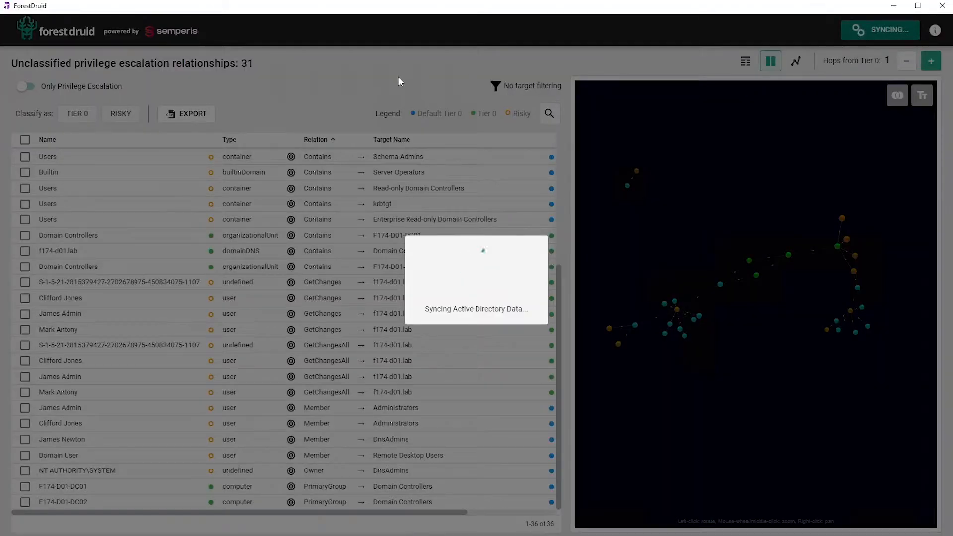